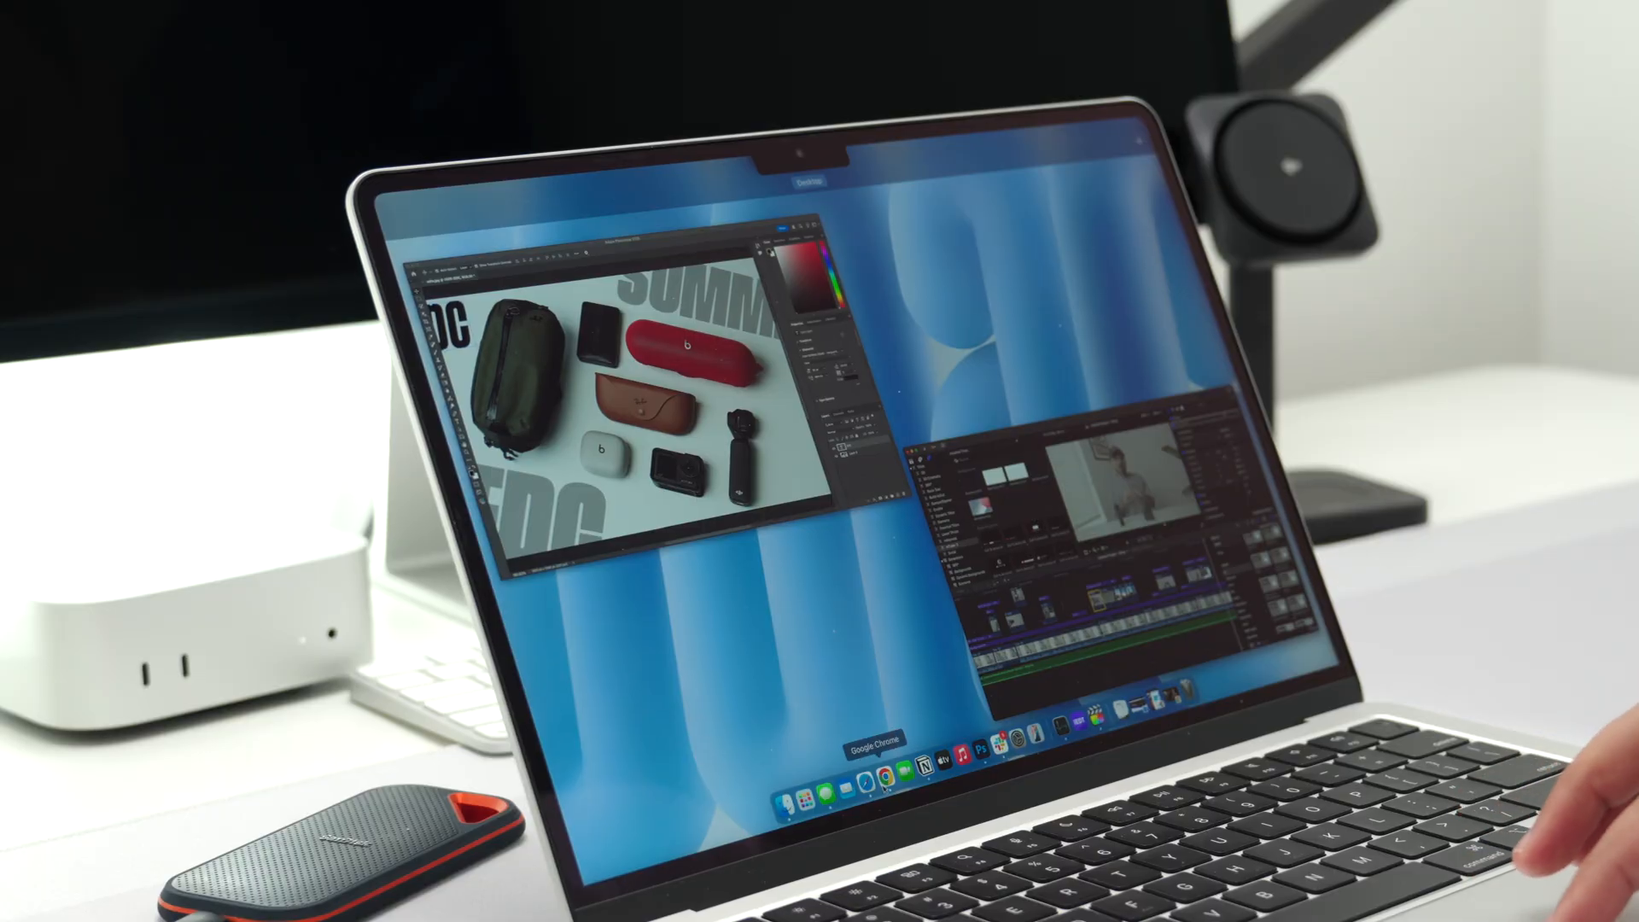
{"action": "left_click", "coordinate": [886, 772]}
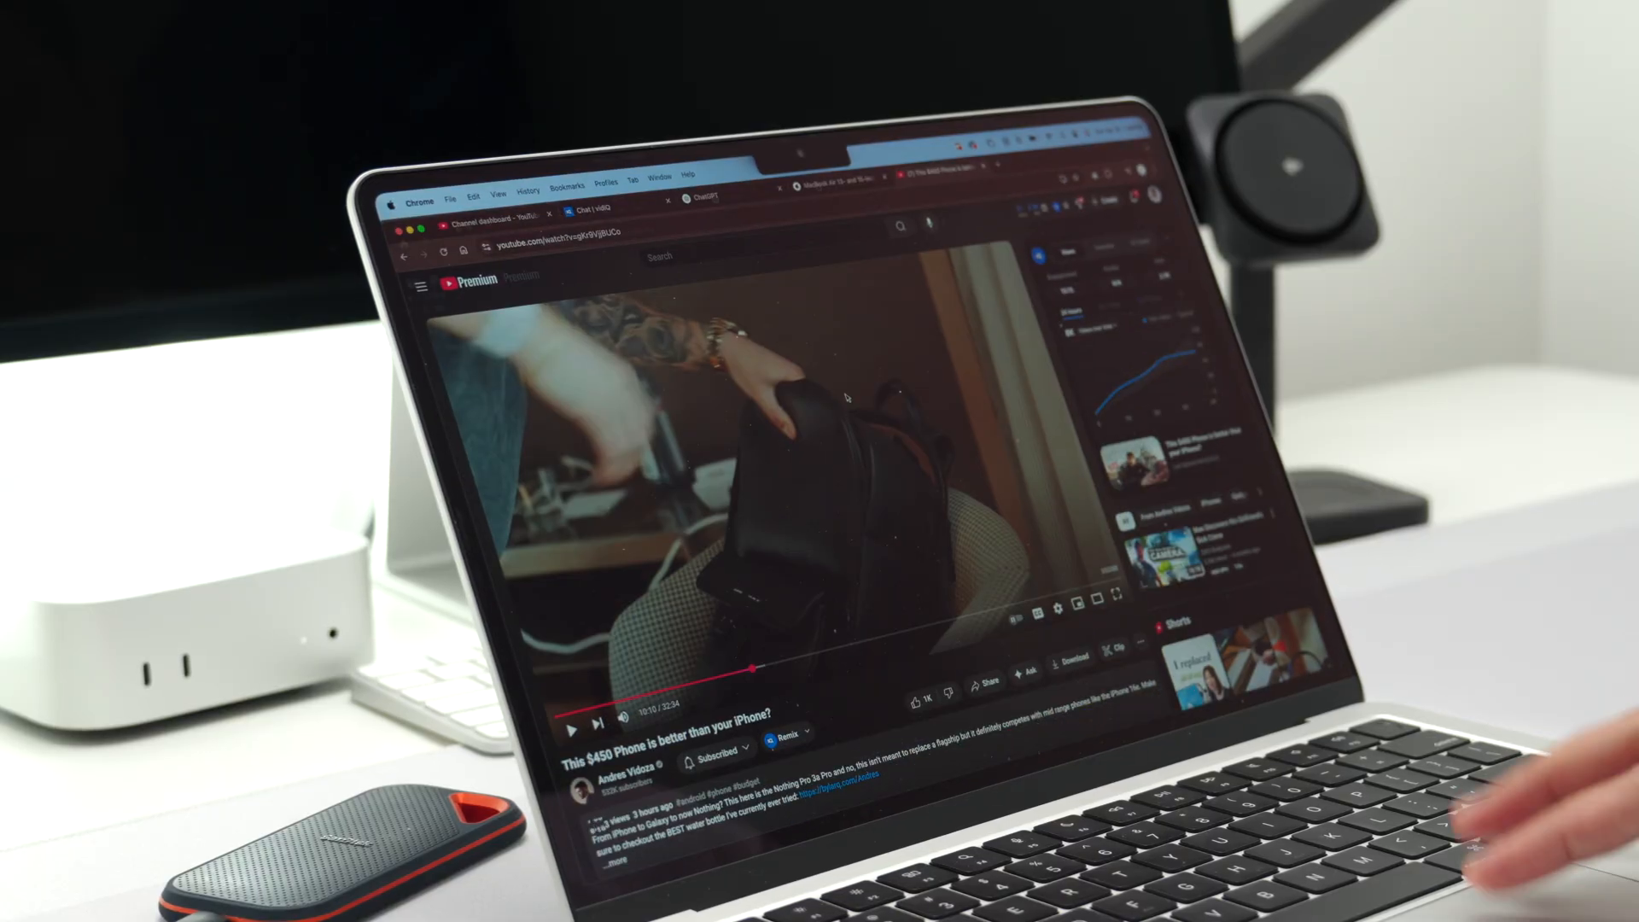